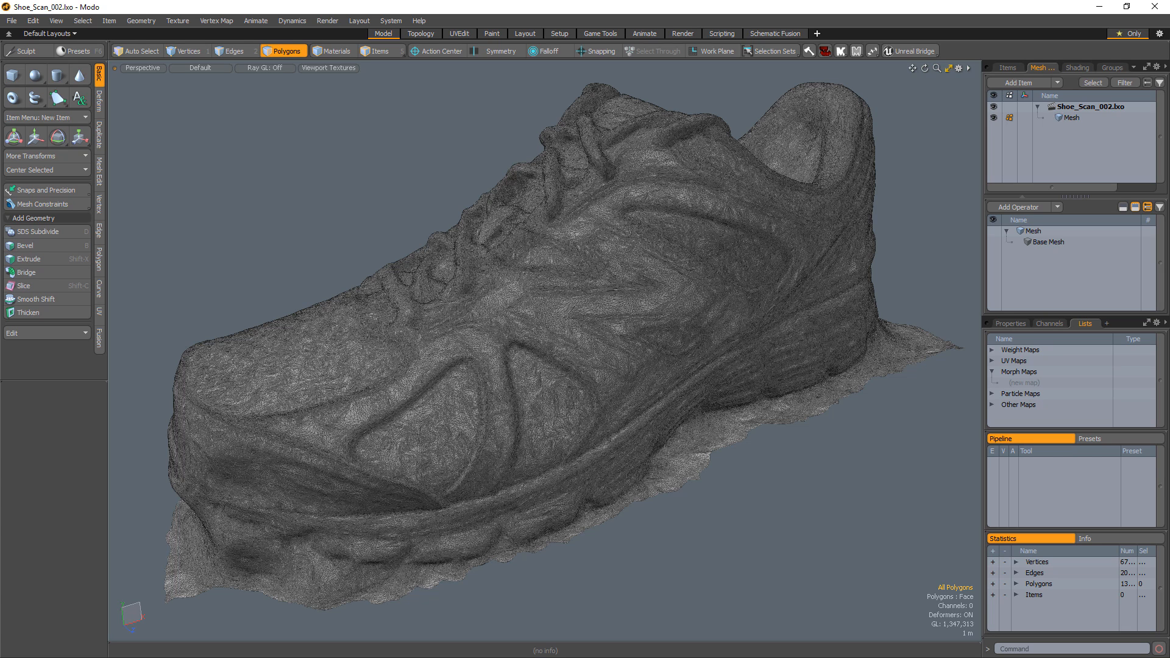
- Change the shoe scan's Mesh item type to Static Mesh from its Items list context menu
{"action": "right_click", "coordinate": [1070, 118]}
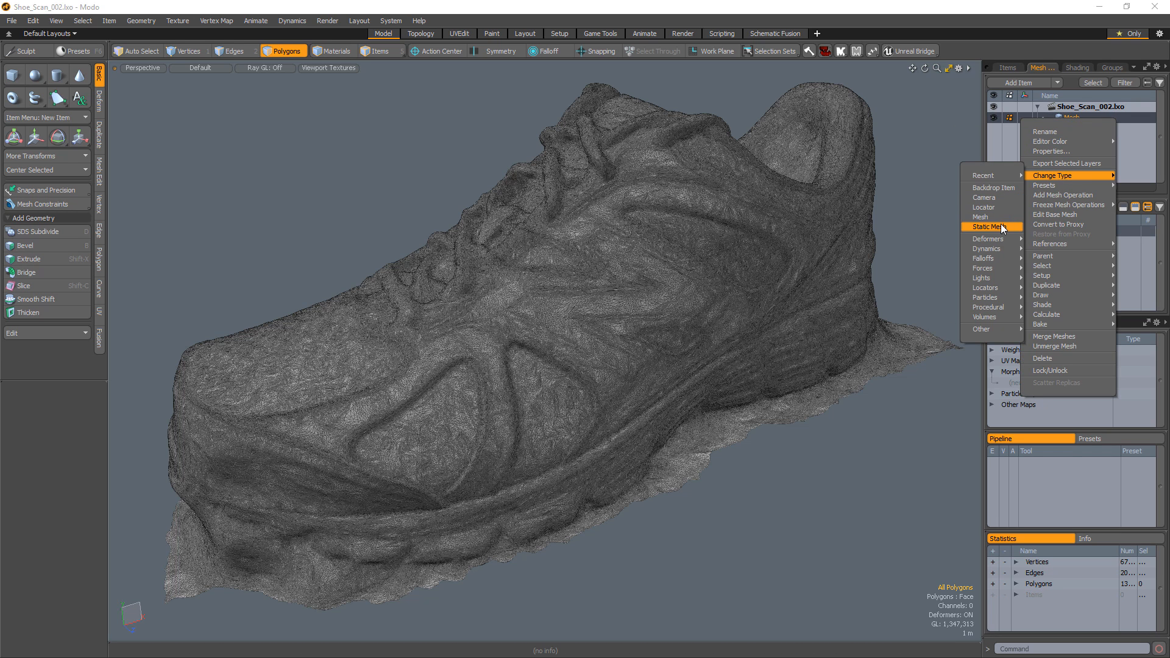
{"action": "left_click", "coordinate": [988, 226]}
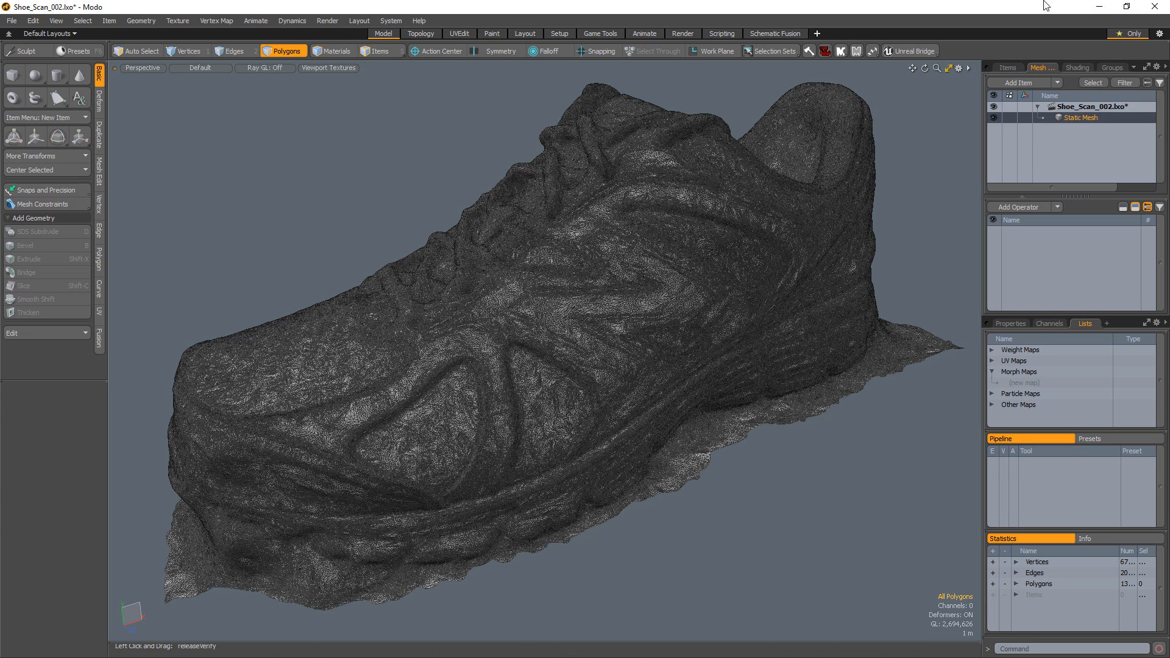
- Open the context menu of the shoe's Static Mesh item in the Items list
{"action": "right_click", "coordinate": [1081, 117]}
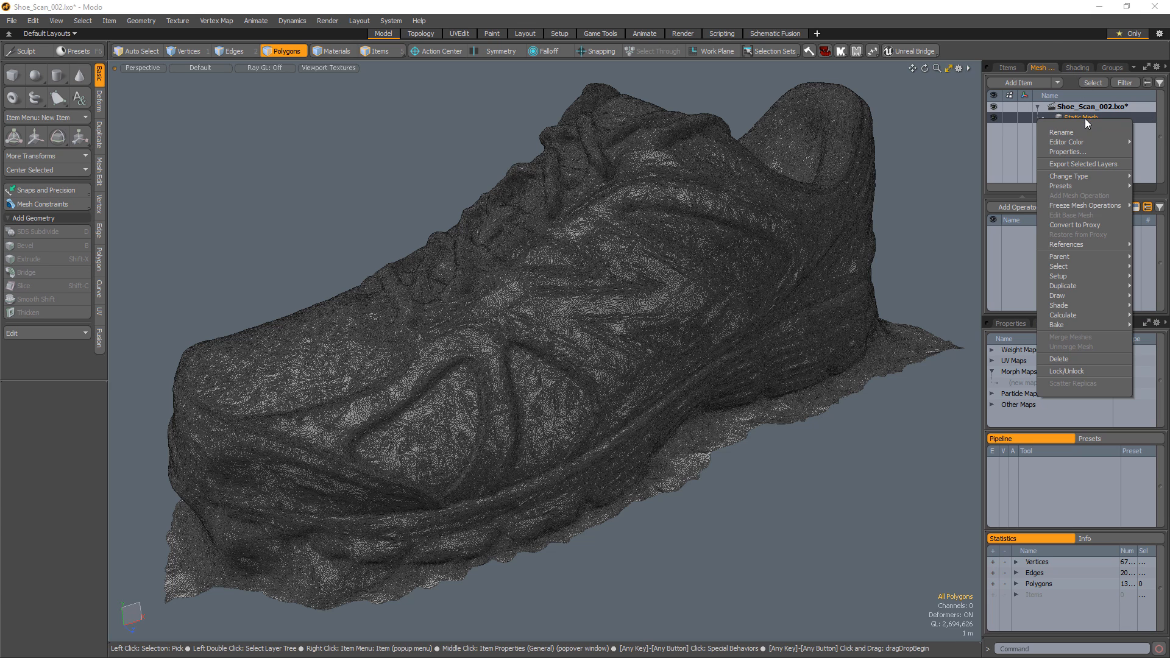